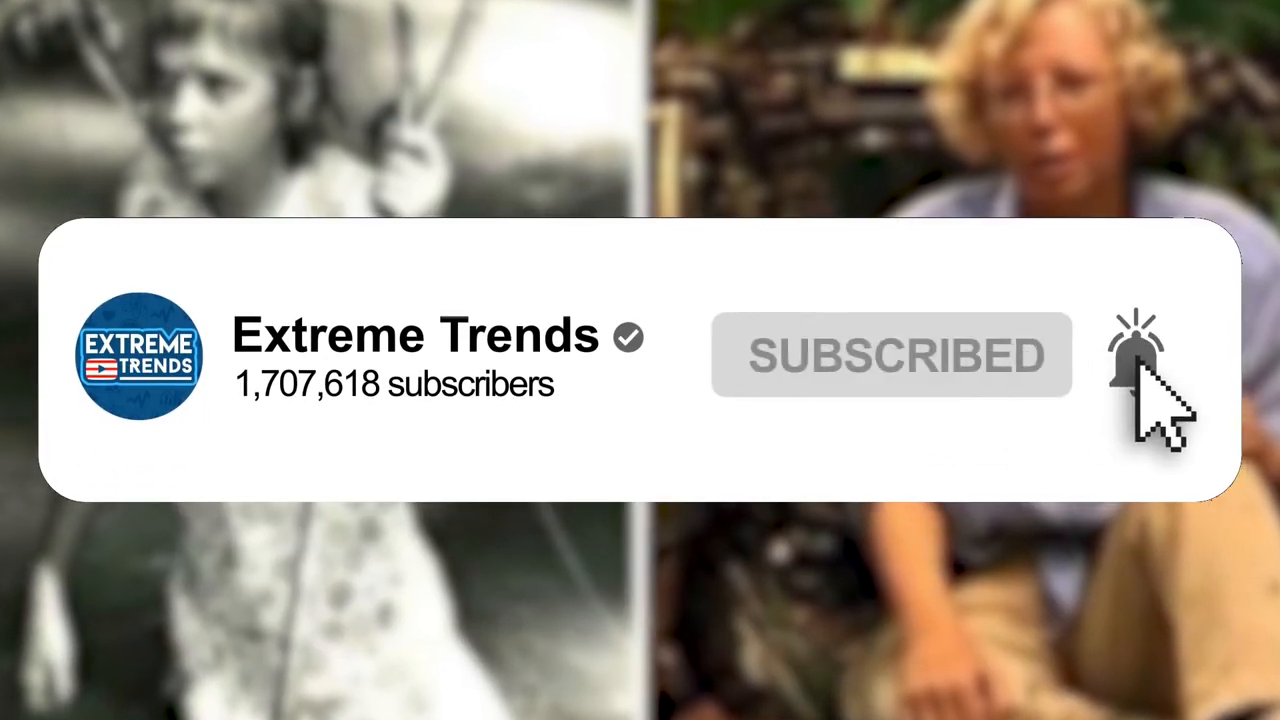
{"action": "left_click", "coordinate": [1136, 356]}
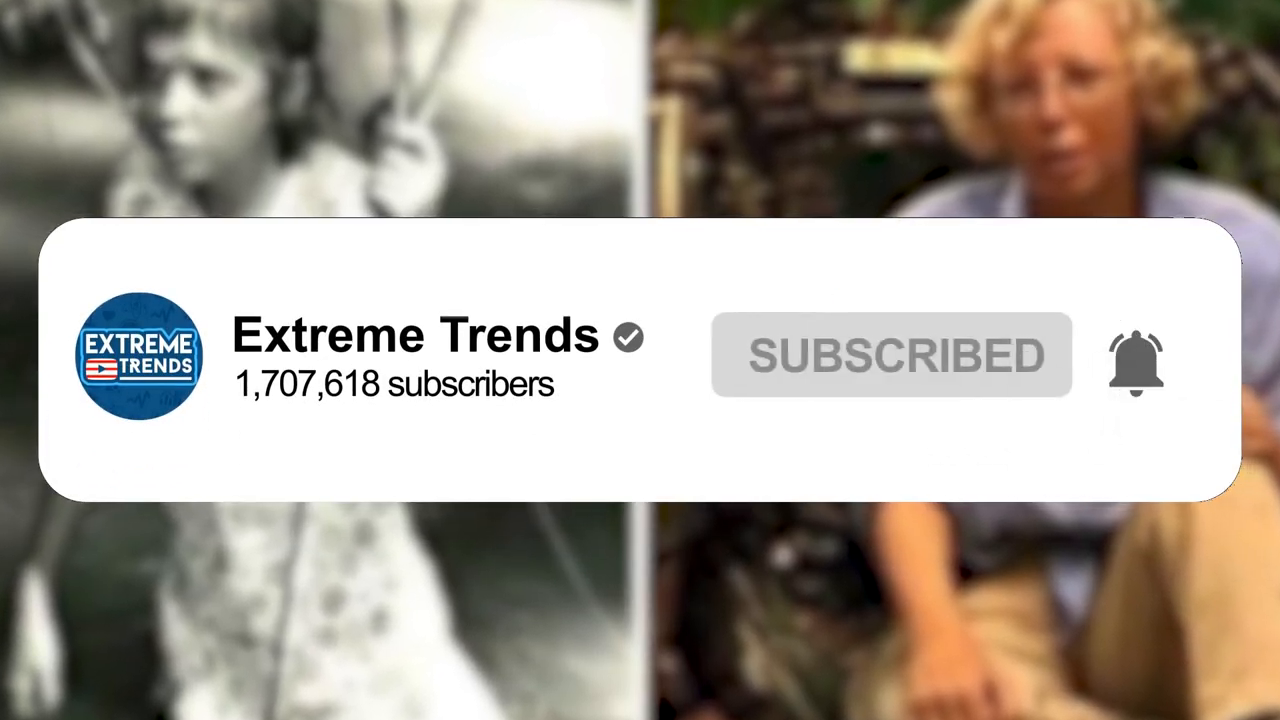